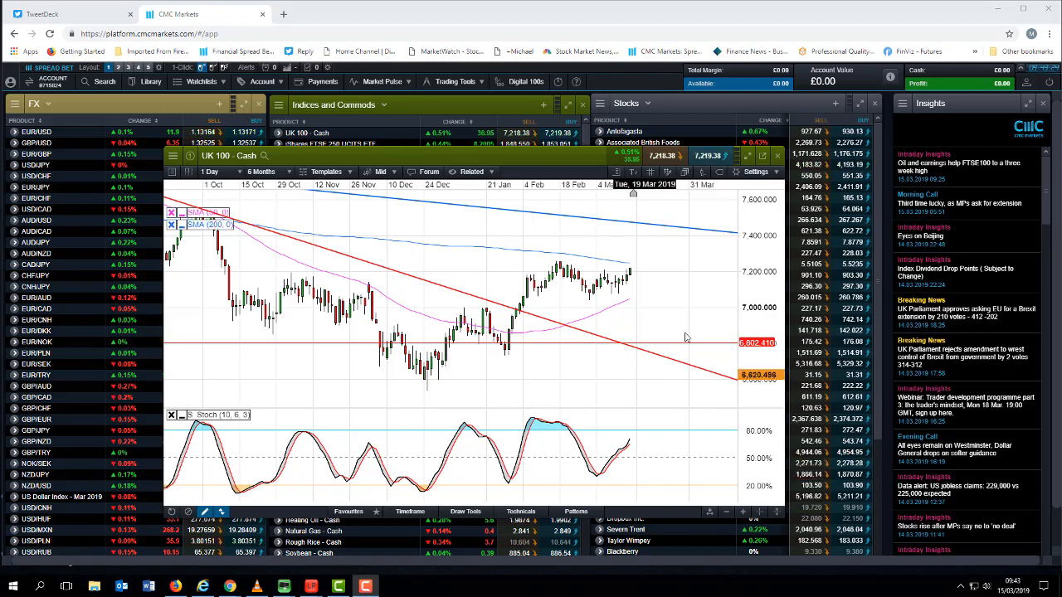
pyautogui.moveTo(635, 285)
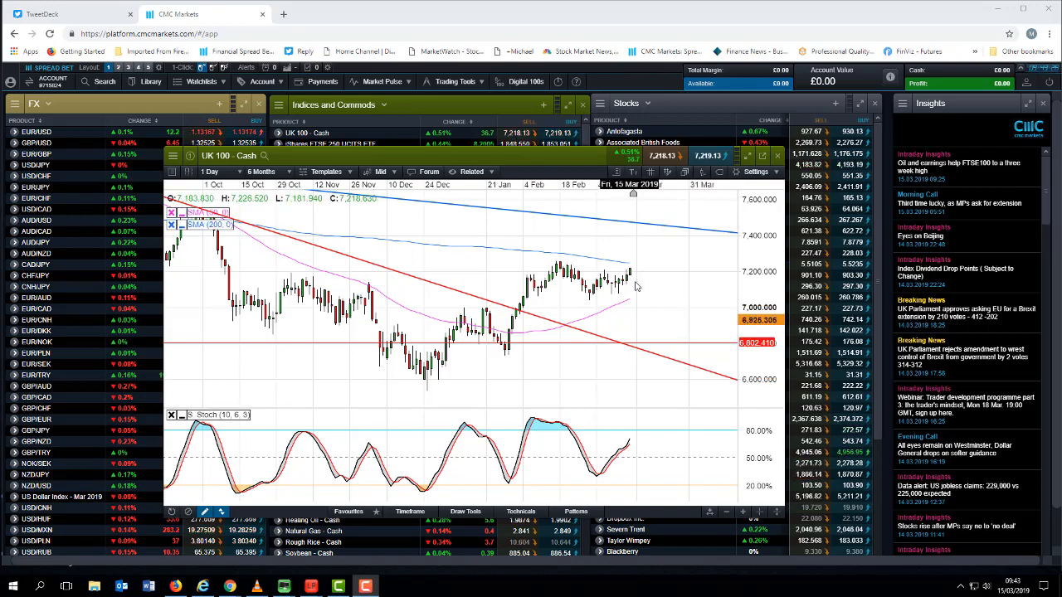
pyautogui.moveTo(601, 315)
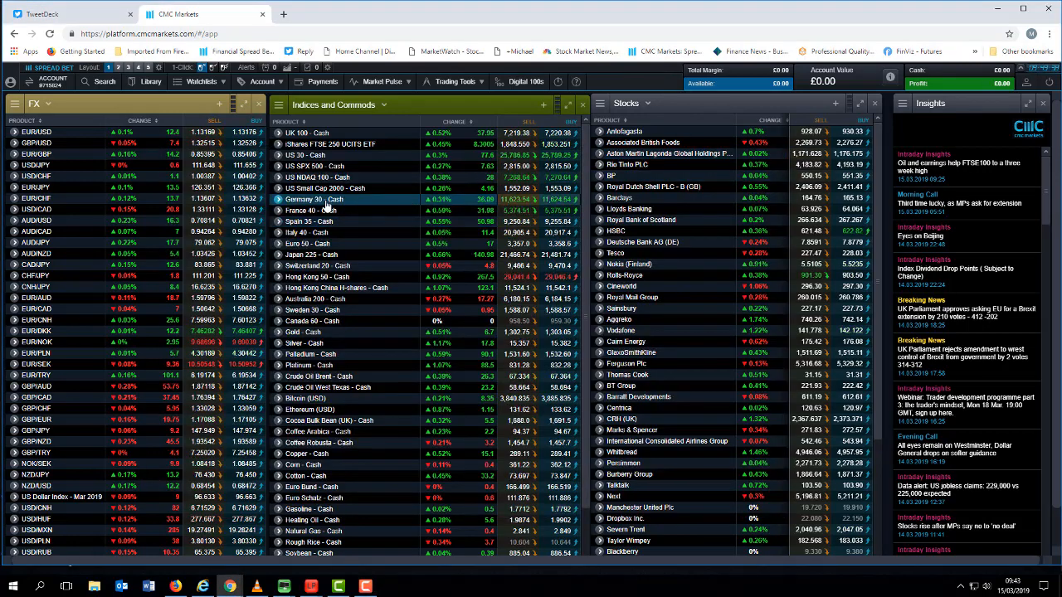
# Bring up the Germany 30 - Cash chart from the Indices watchlist to review its rising trendline.
pyautogui.click(314, 199)
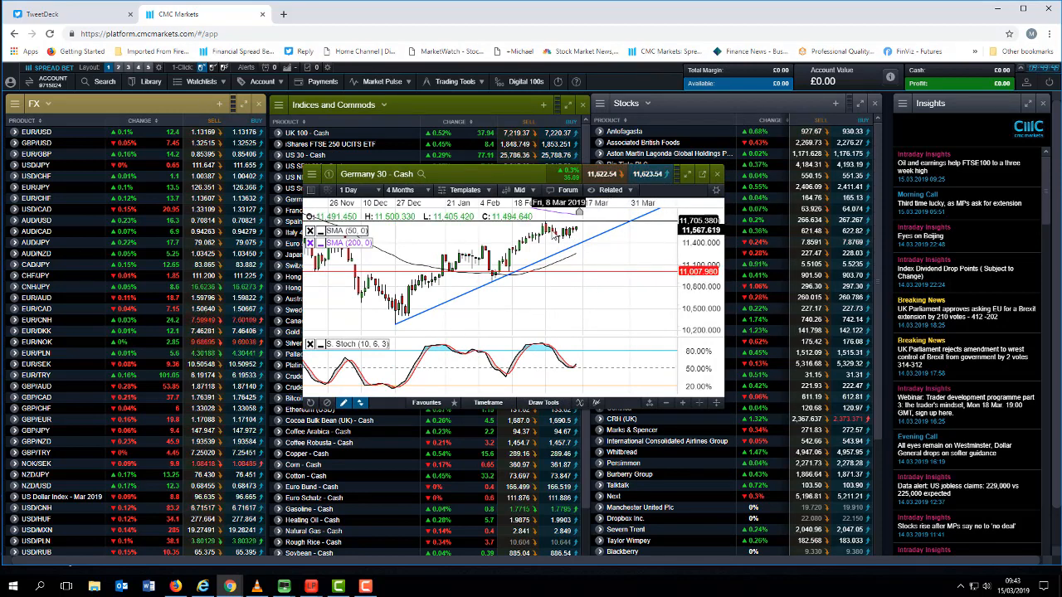
pyautogui.moveTo(589, 320)
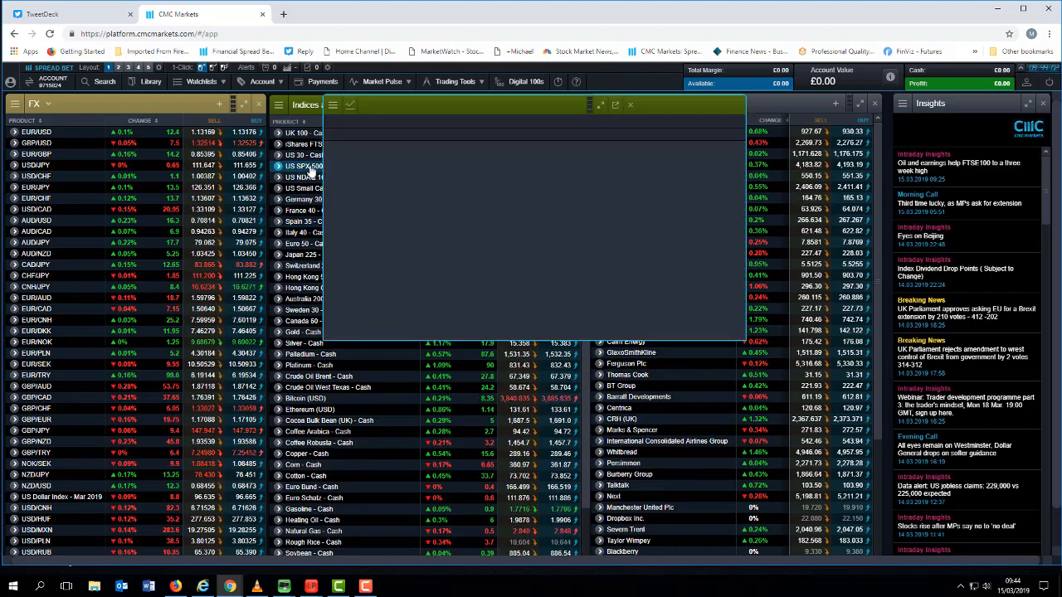
# Bring up the US SPX 500 - Cash chart with its trendlines, Fibonacci levels and stochastic.
pyautogui.click(302, 166)
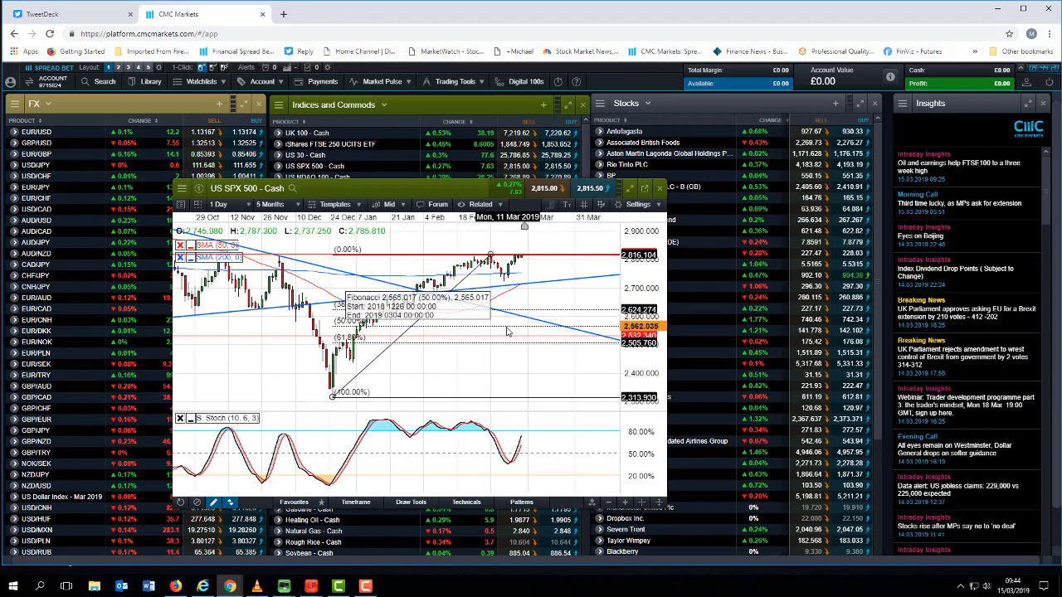
pyautogui.moveTo(515, 349)
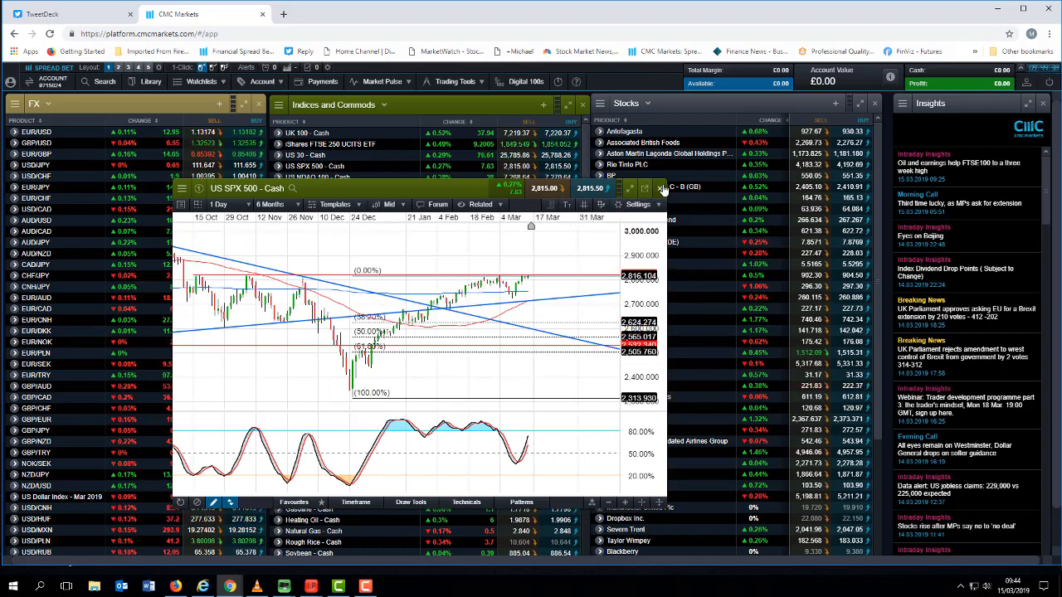
# Close the US SPX 500 chart, leaving the FX, indices and stocks watchlists visible.
pyautogui.click(663, 189)
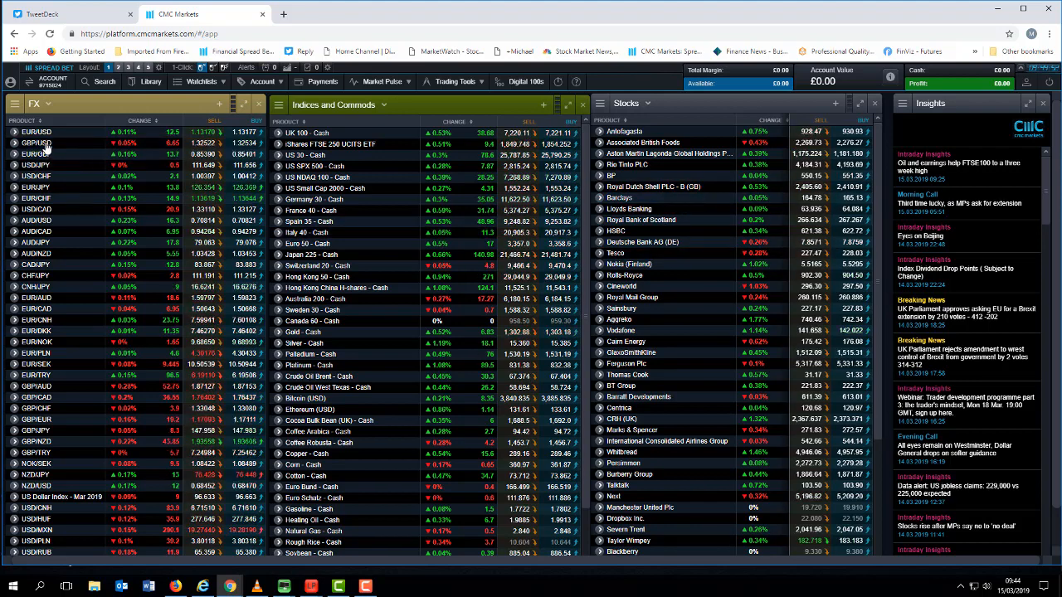
pyautogui.click(37, 142)
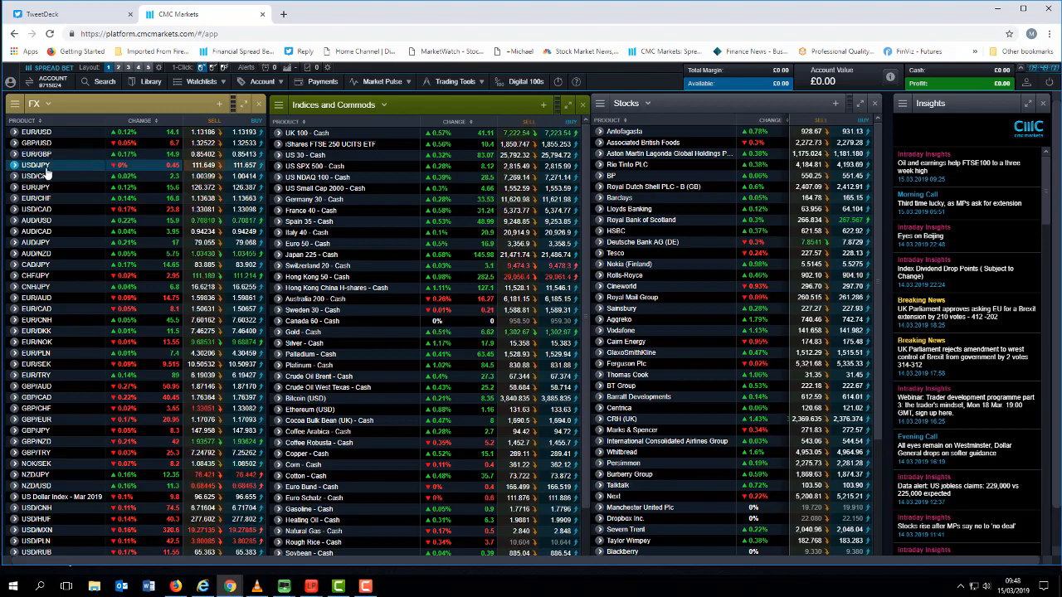
pyautogui.click(37, 166)
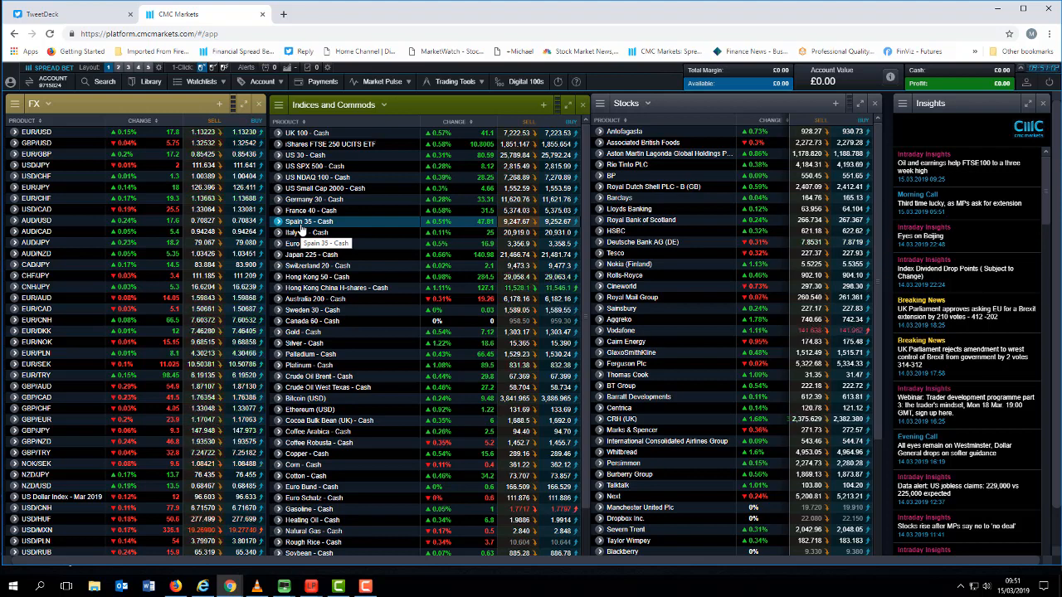
pyautogui.moveTo(212, 342)
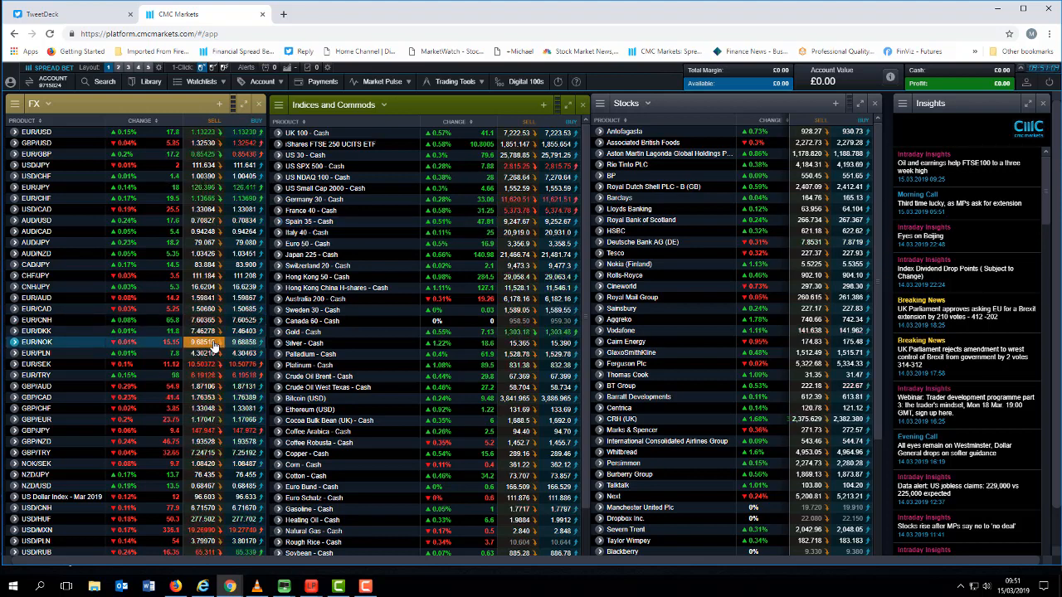